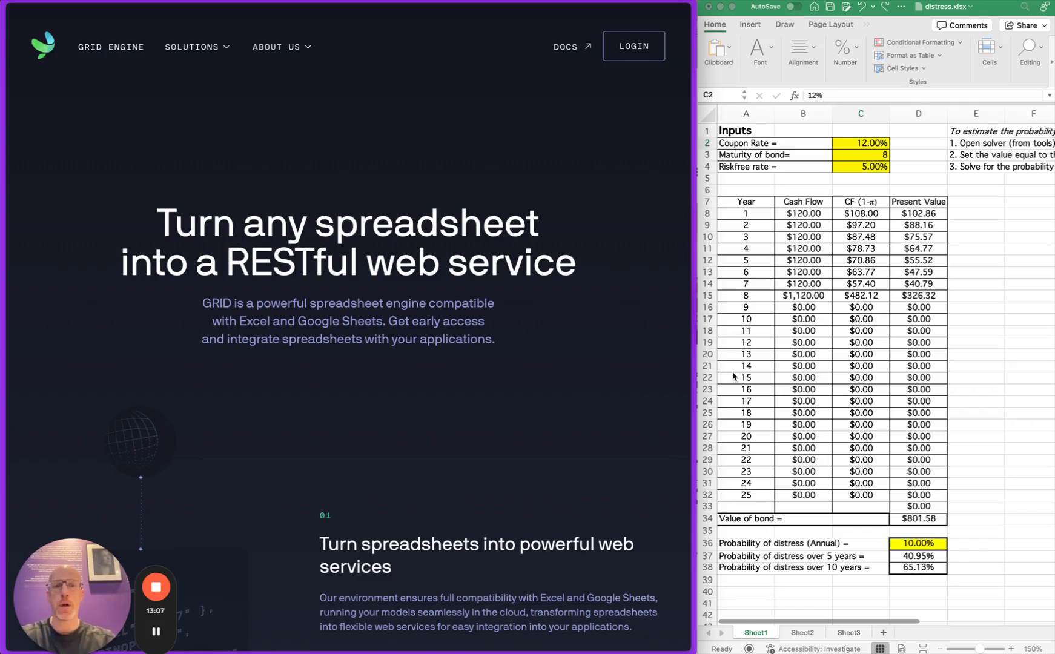
pyautogui.moveTo(868, 154)
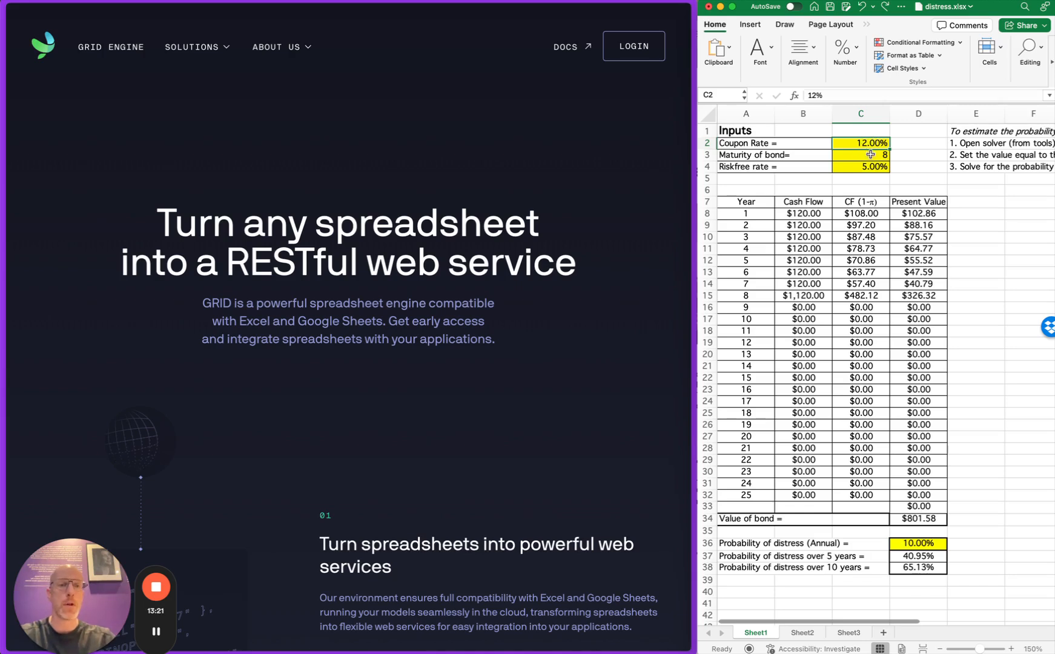
pyautogui.moveTo(815, 401)
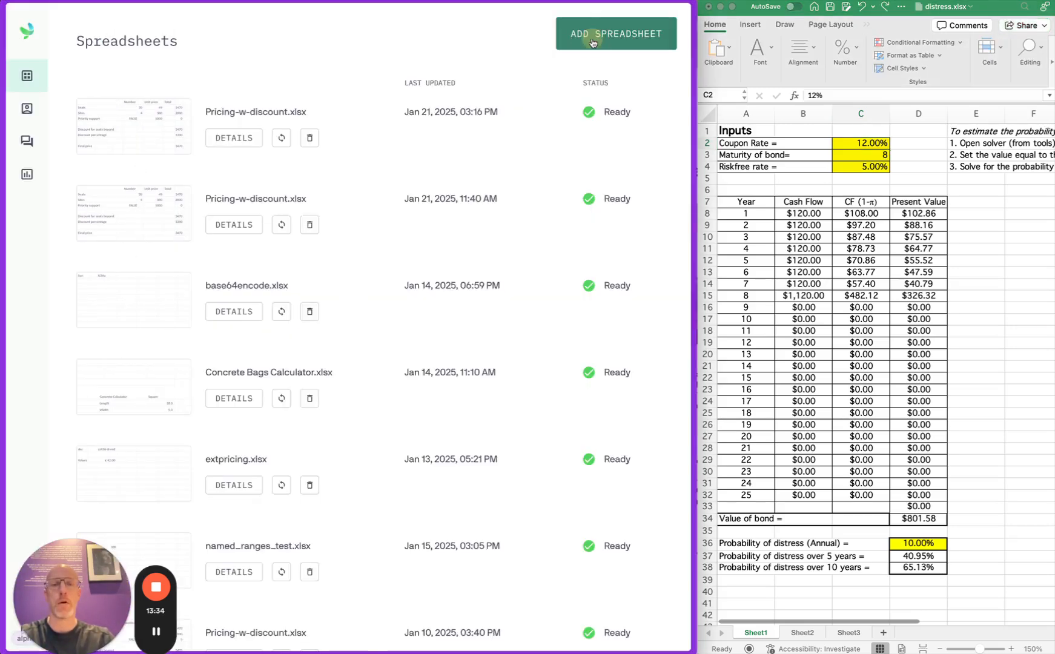
# Add a new spreadsheet by uploading distress.xlsx from the computer
pyautogui.click(615, 34)
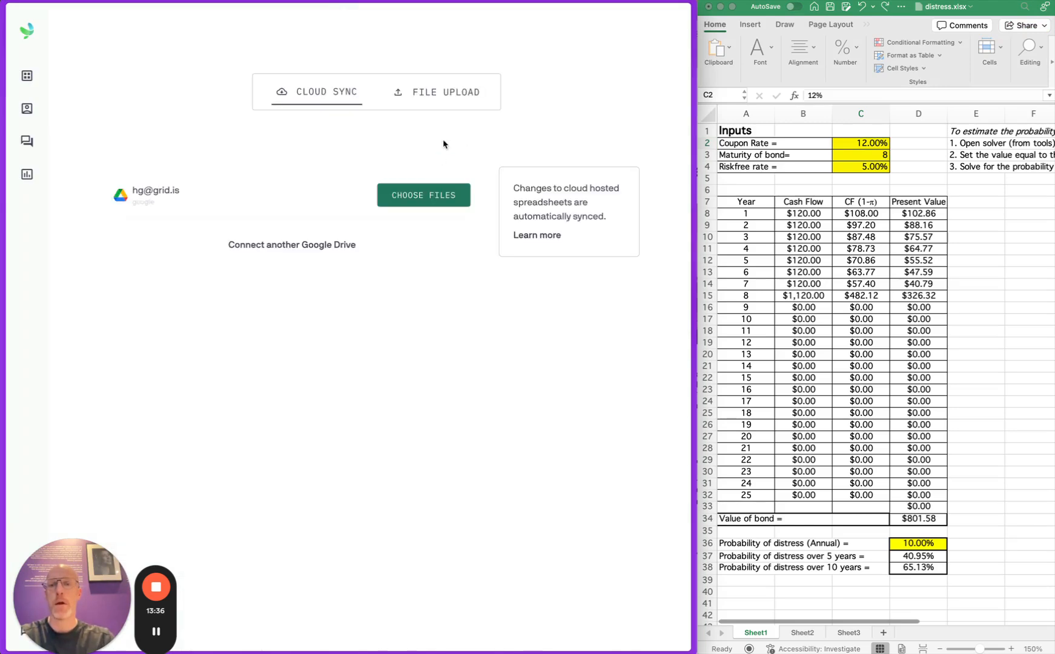
pyautogui.click(436, 92)
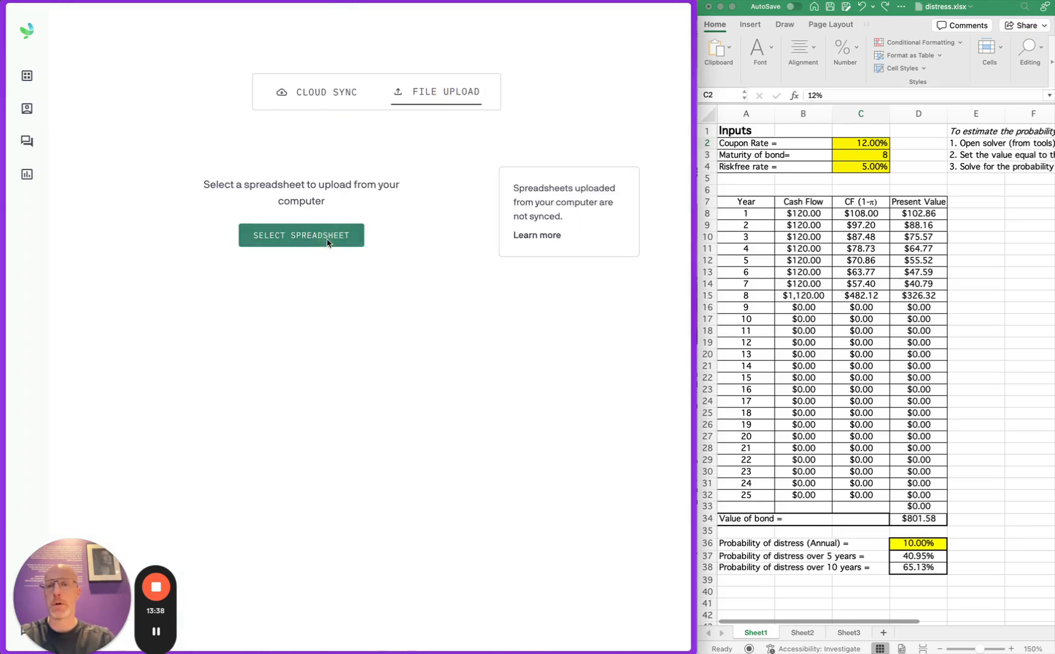
pyautogui.click(300, 235)
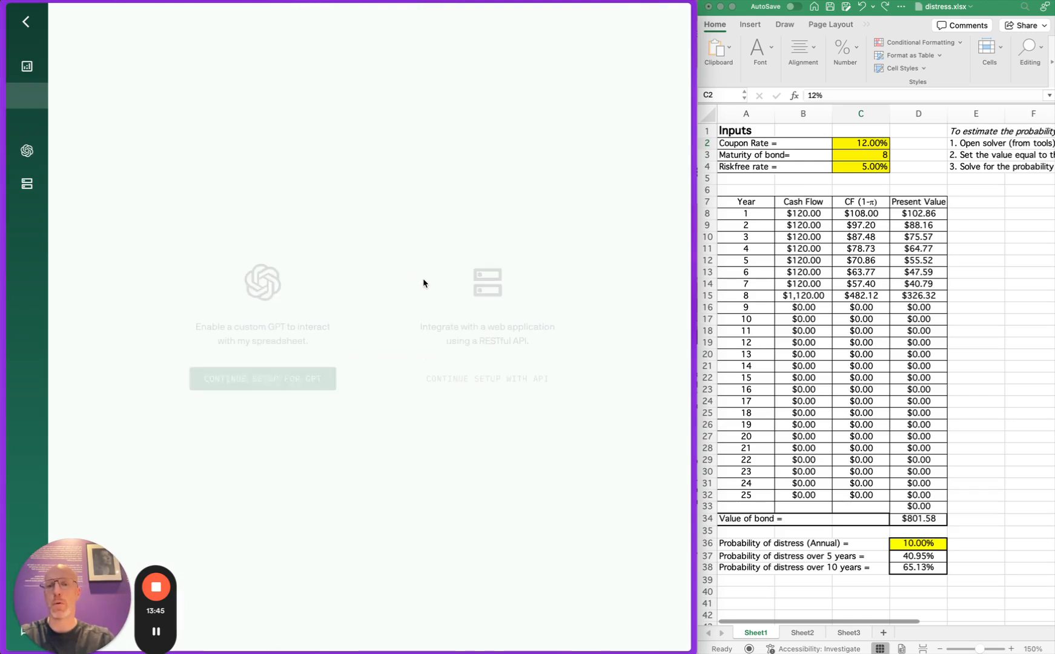
pyautogui.moveTo(487, 378)
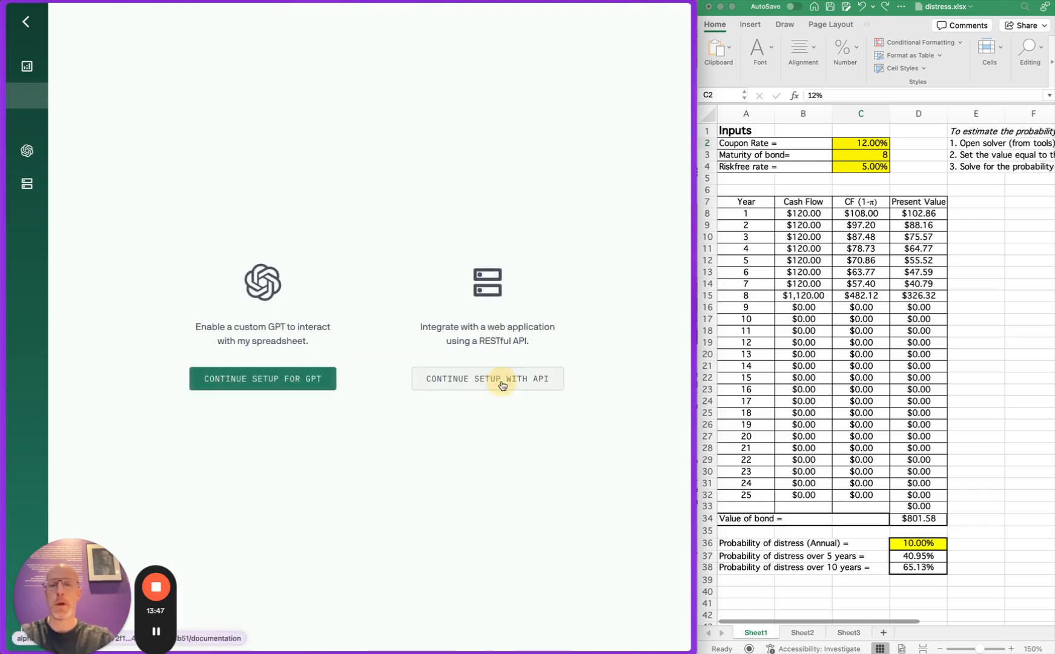
# Continue setup with the RESTful API to reach the workbook's API documentation
pyautogui.click(487, 378)
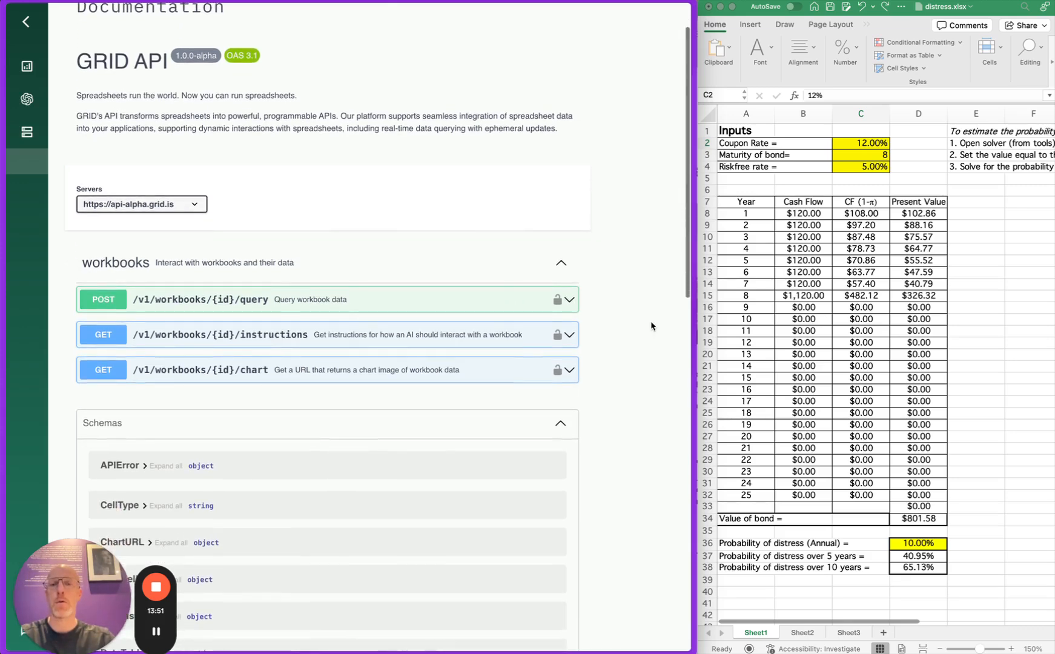
pyautogui.scroll(3)
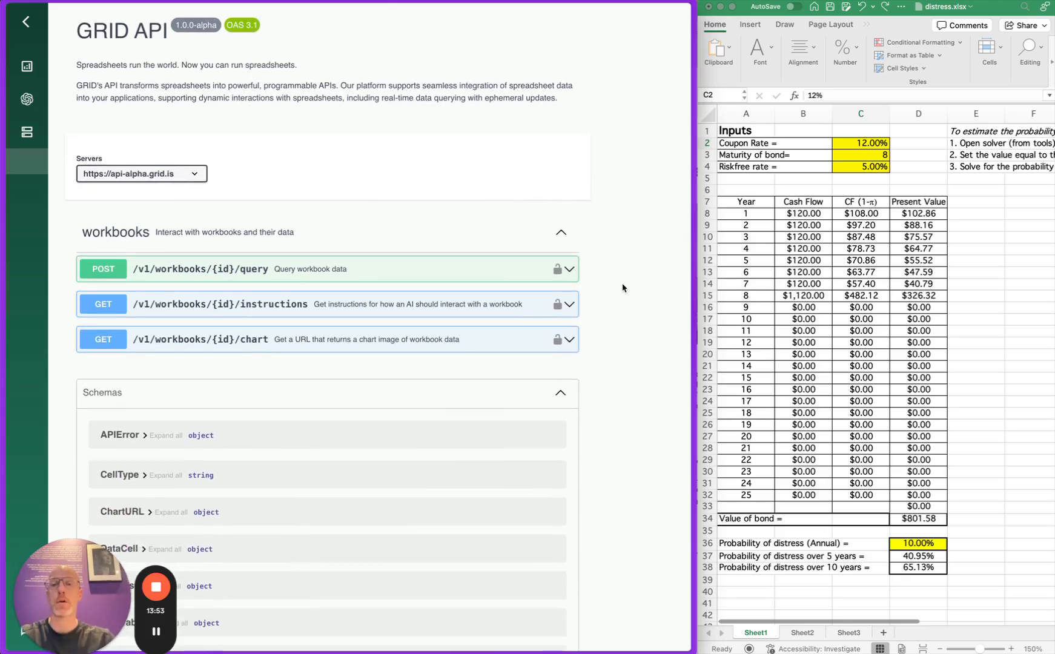
pyautogui.moveTo(605, 263)
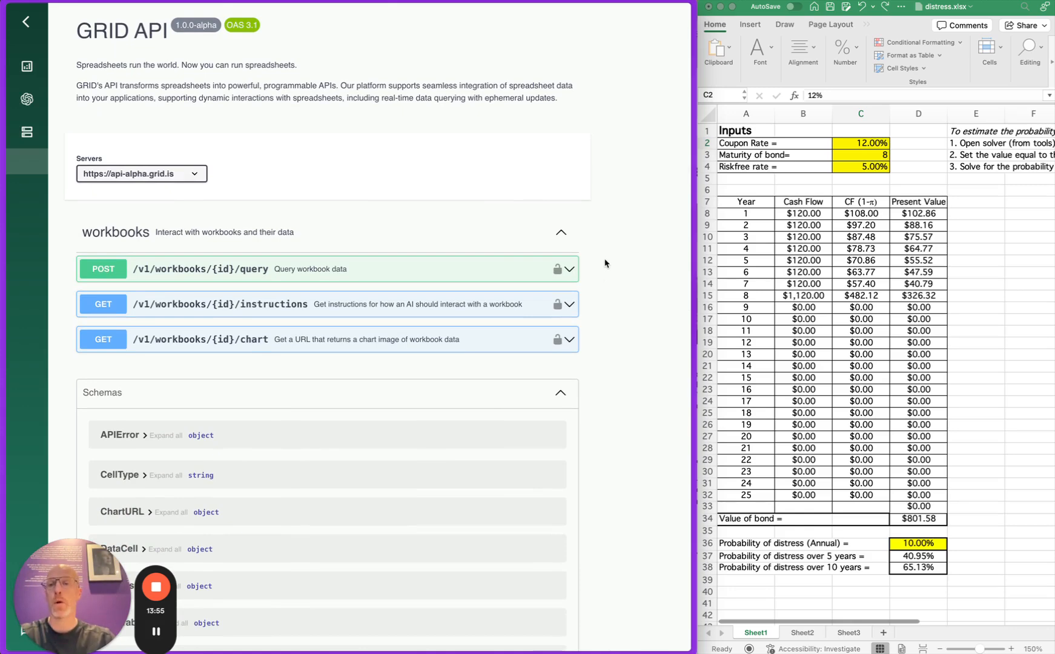
pyautogui.moveTo(480, 273)
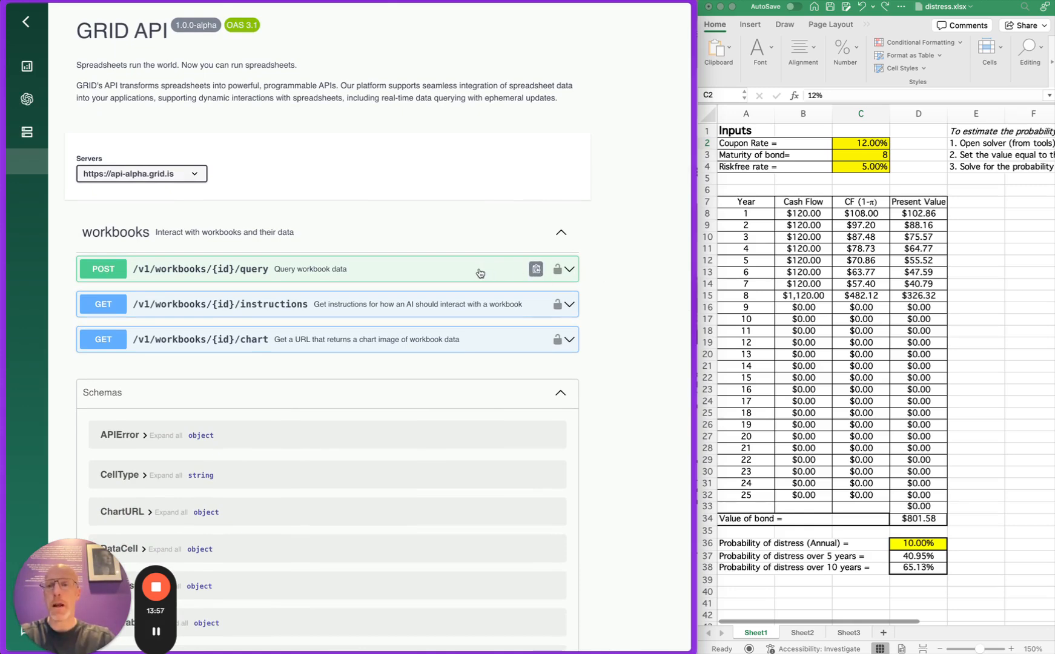
# Edit the workbook query request so C2 = 0.24, C3 = 16, C4 = 0.1 and only Sheet1!D34 is read
pyautogui.click(269, 269)
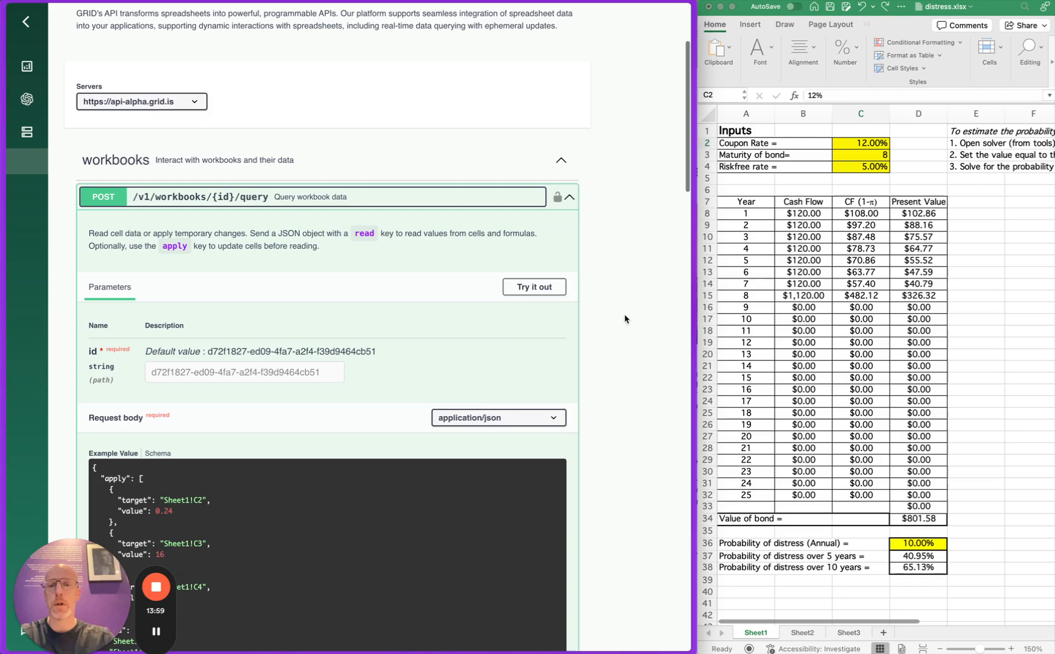
pyautogui.click(533, 287)
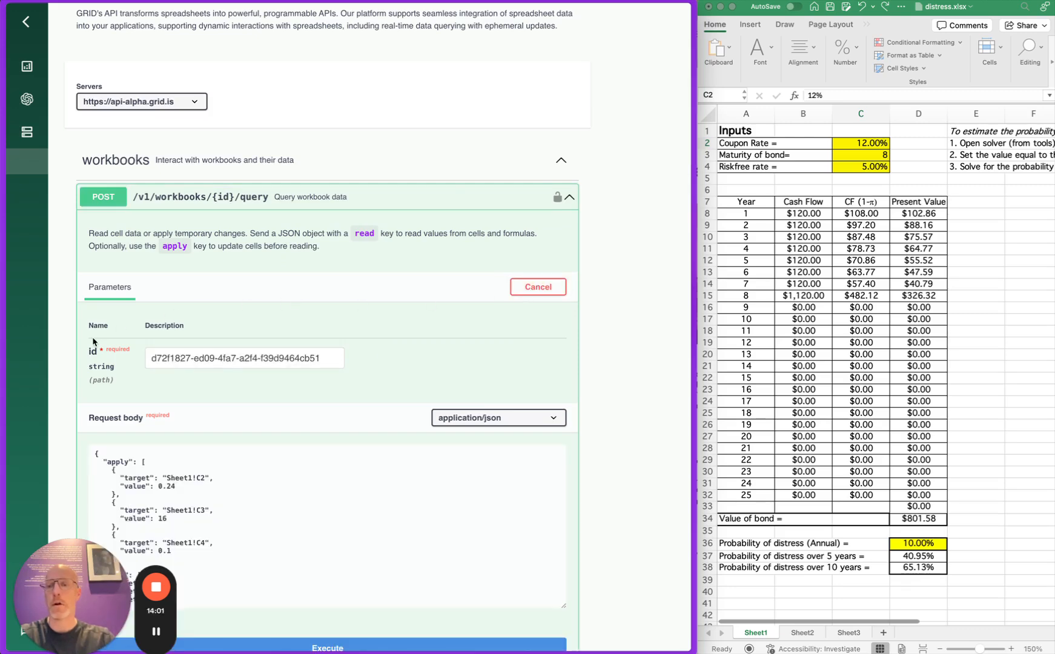
pyautogui.scroll(-3)
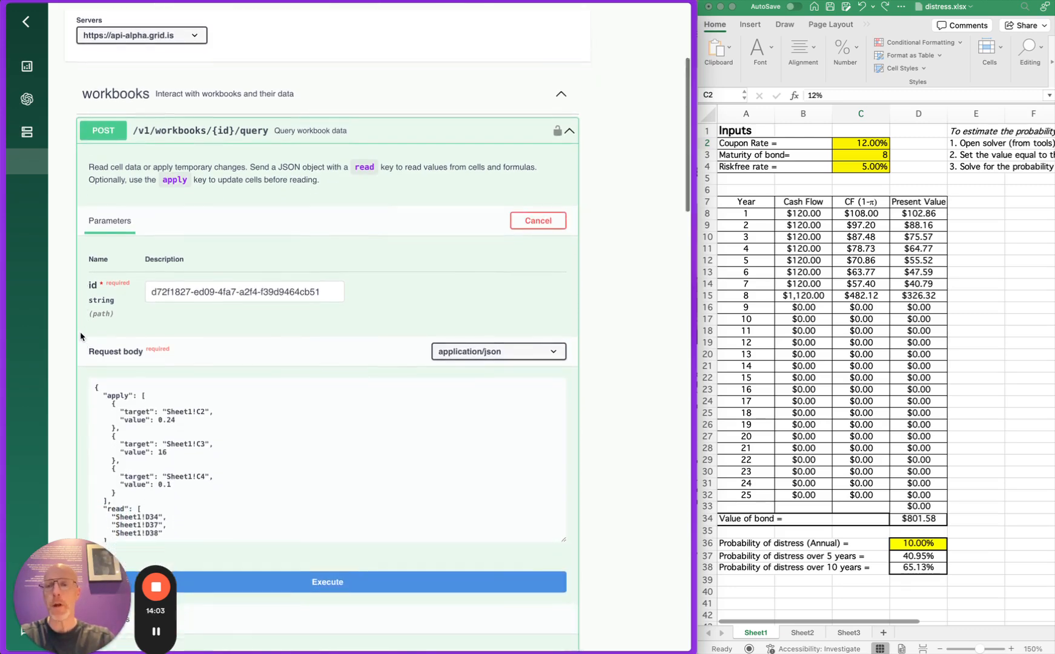
pyautogui.scroll(-3)
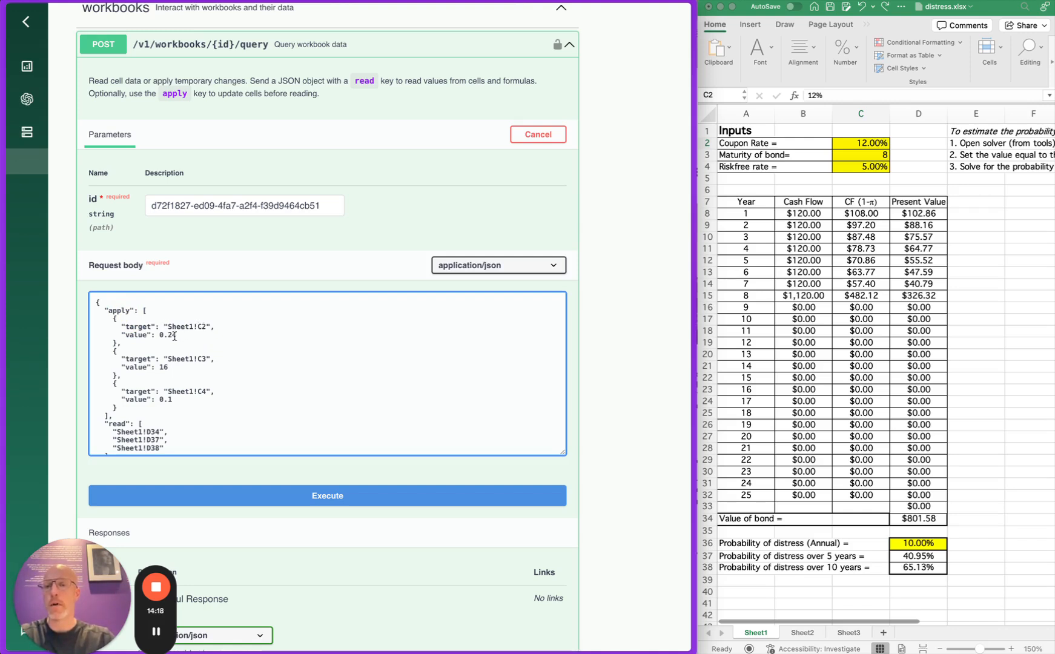
pyautogui.write('4')
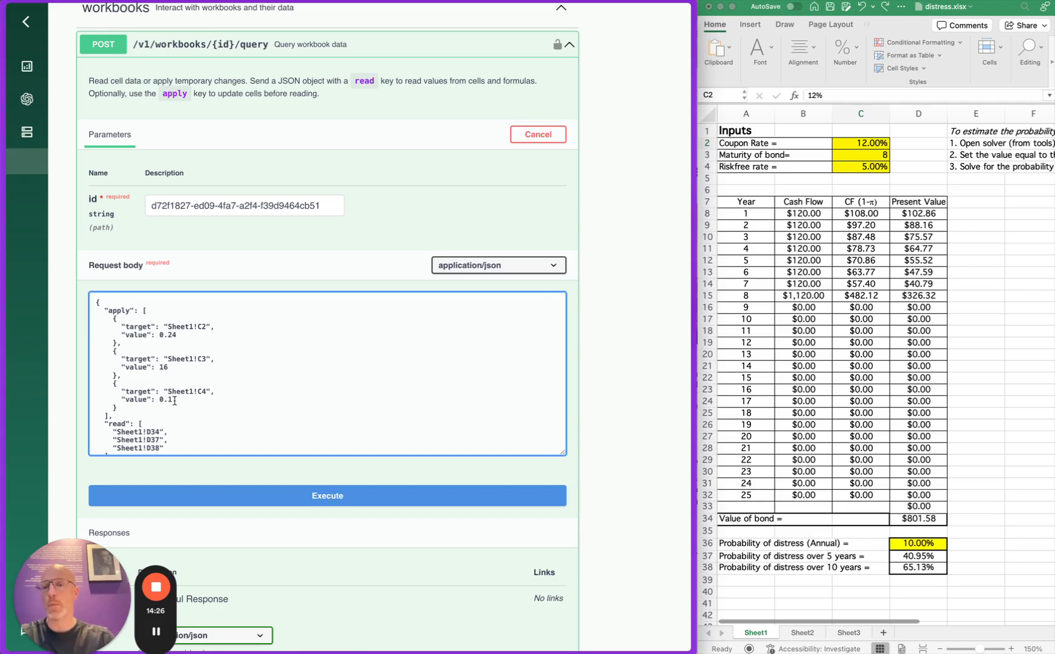
pyautogui.moveTo(813, 187)
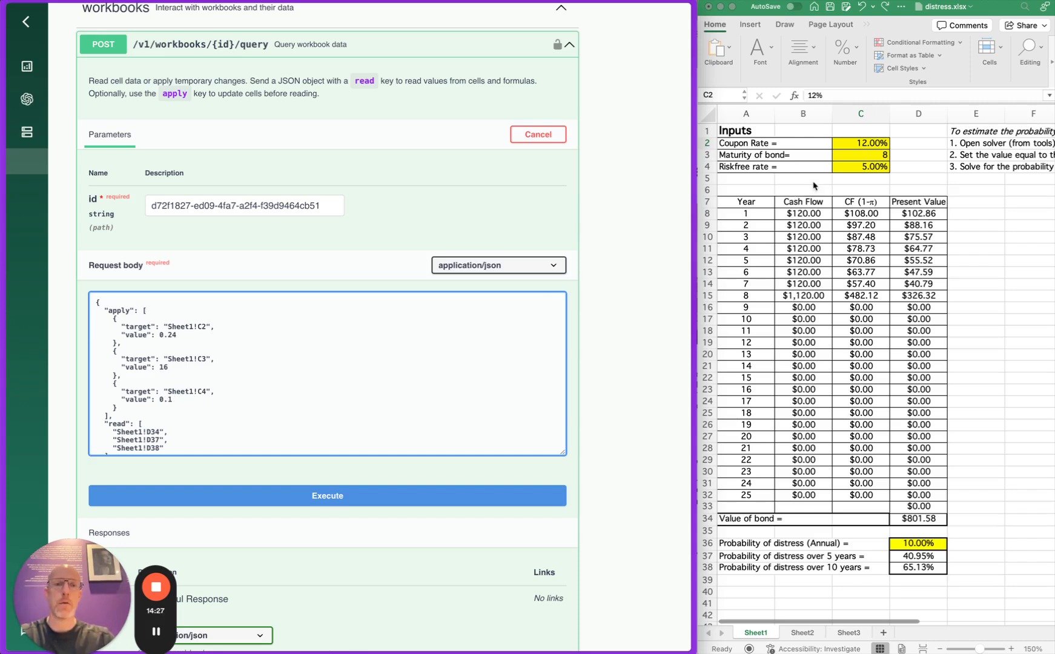
pyautogui.scroll(-3)
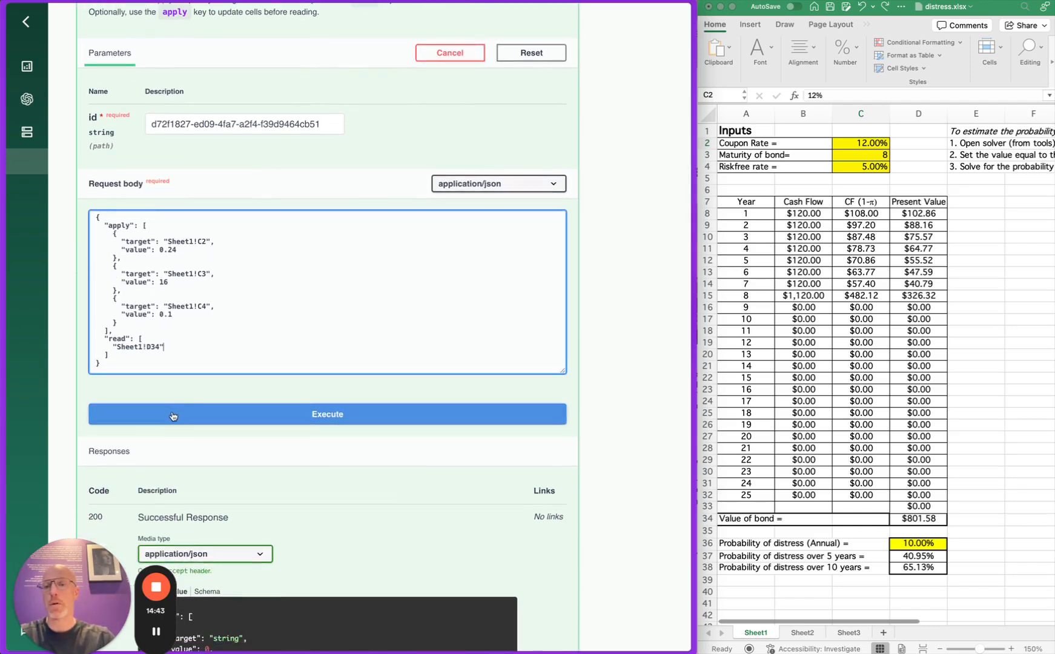
# Execute the query and view the 200 response showing Sheet1!D34 as $1,076.77
pyautogui.click(327, 414)
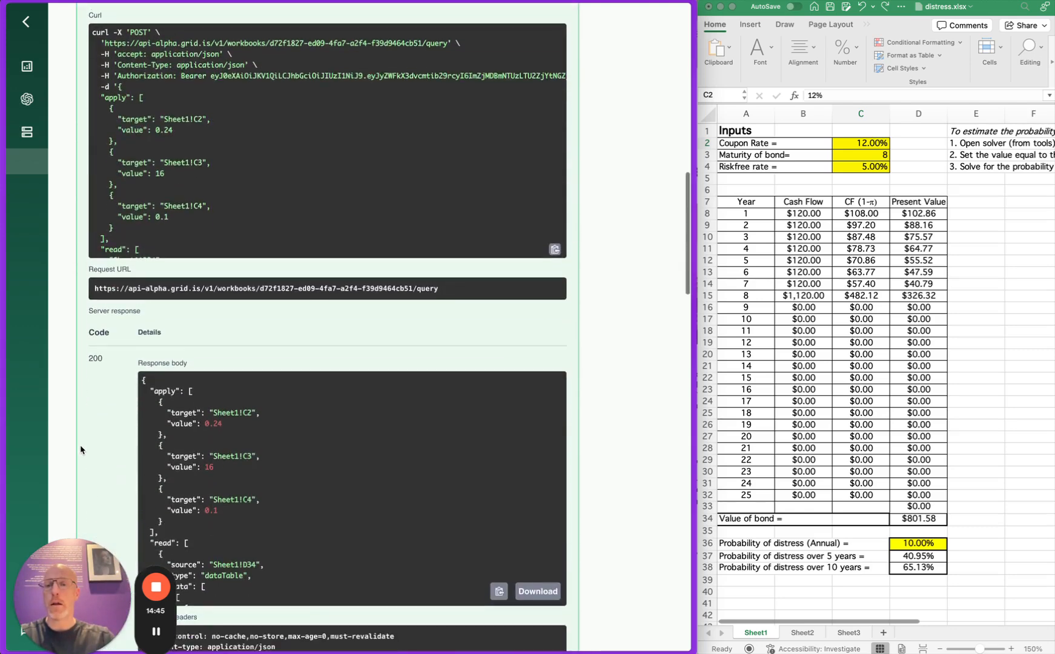
pyautogui.scroll(-3)
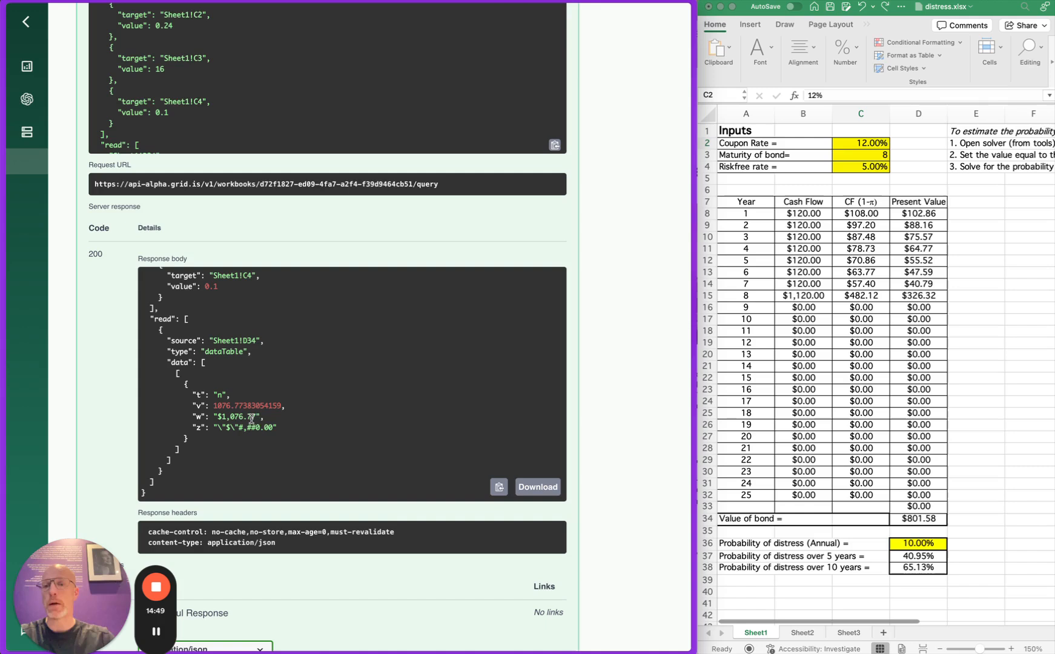
pyautogui.moveTo(355, 383)
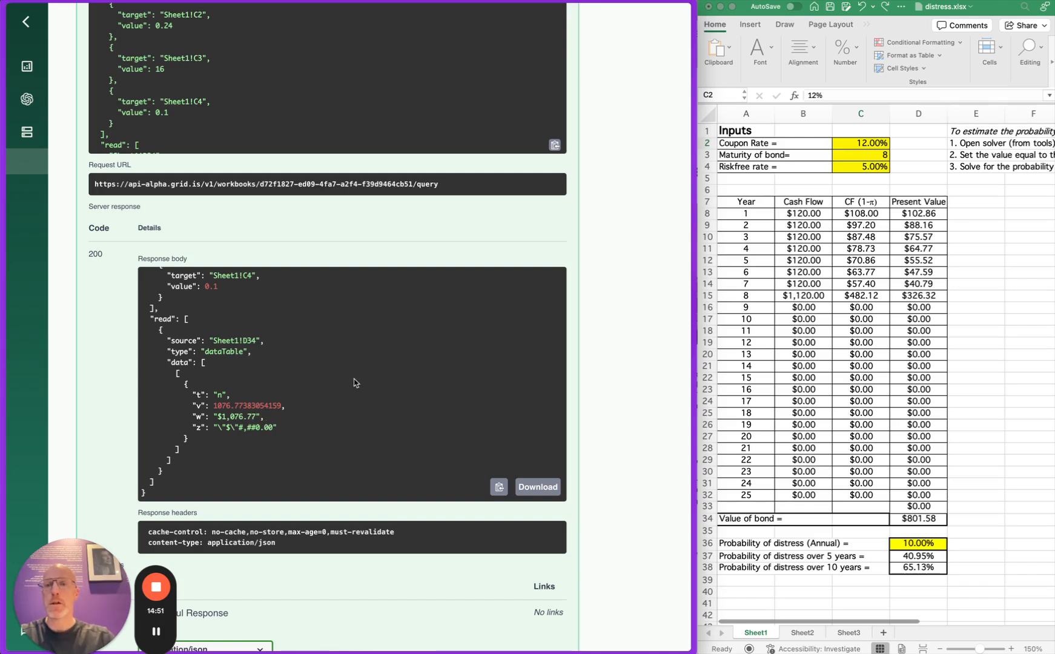
pyautogui.scroll(3)
pyautogui.write('24')
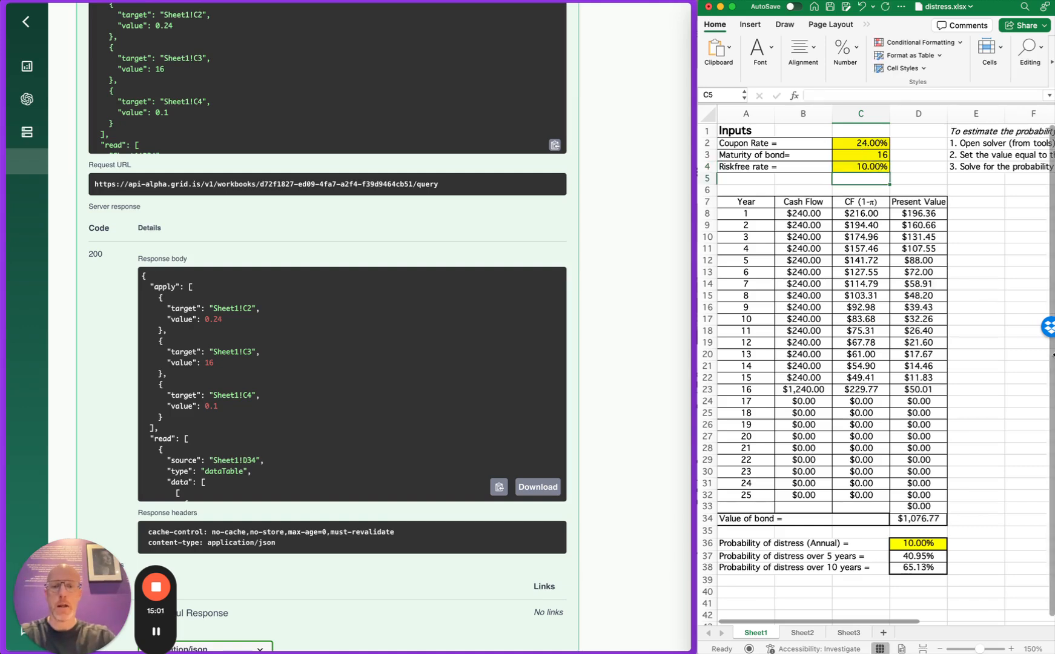
# Check that Excel's bond value with 24% coupon, 16 years and 10% rate is $1,076.77
pyautogui.scroll(-3)
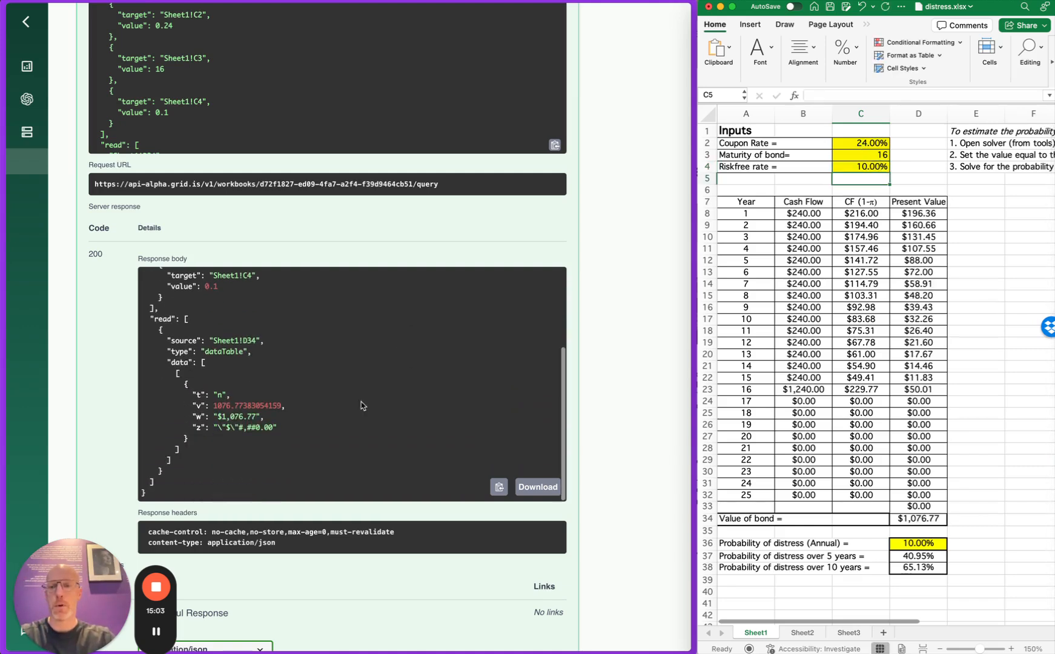